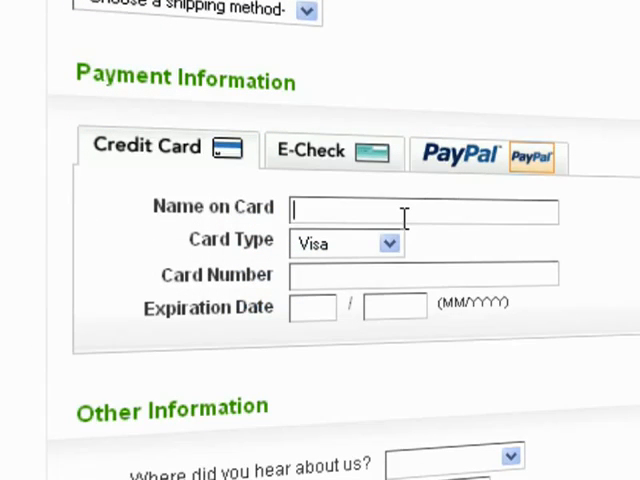
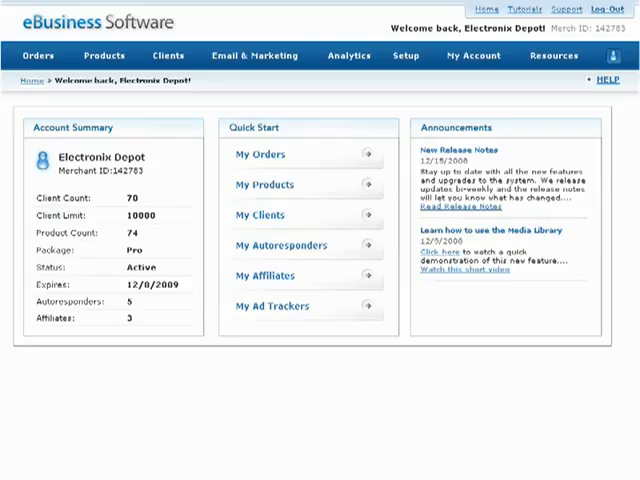
Bring up the store Setup options from the top navigation bar
left_click(406, 56)
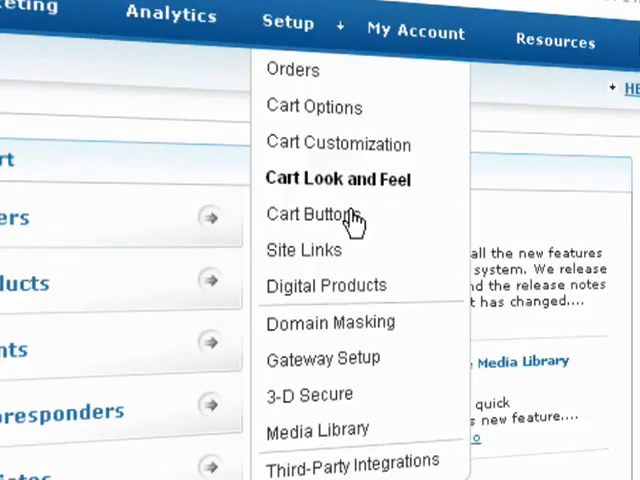
mouse_move(390, 360)
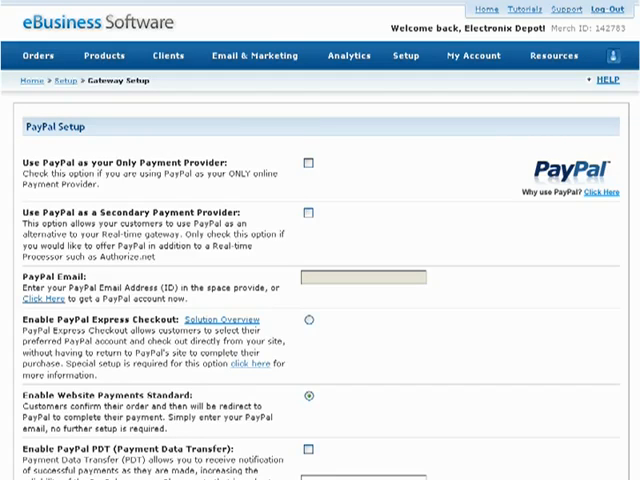
mouse_move(556, 276)
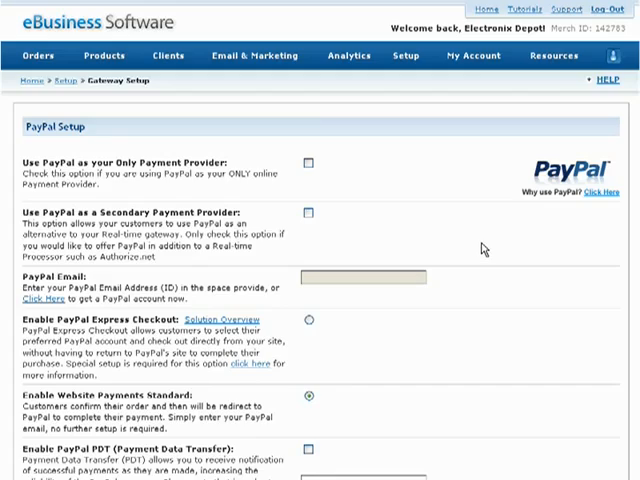
Set Credit Card Processing to 'I have credit card processing capabilities' and save the changes
scroll("down", 3)
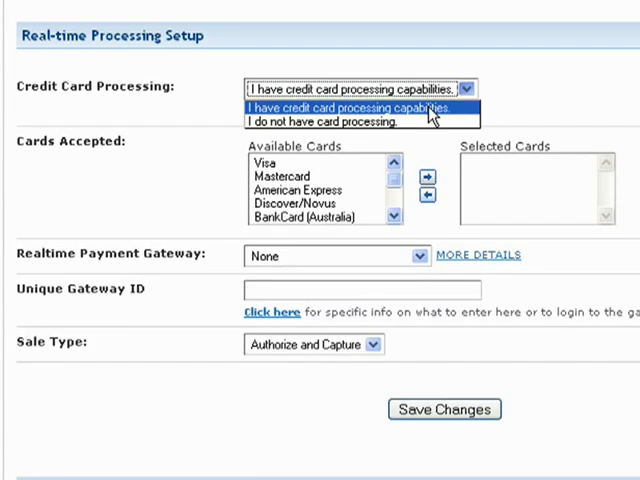
left_click(356, 108)
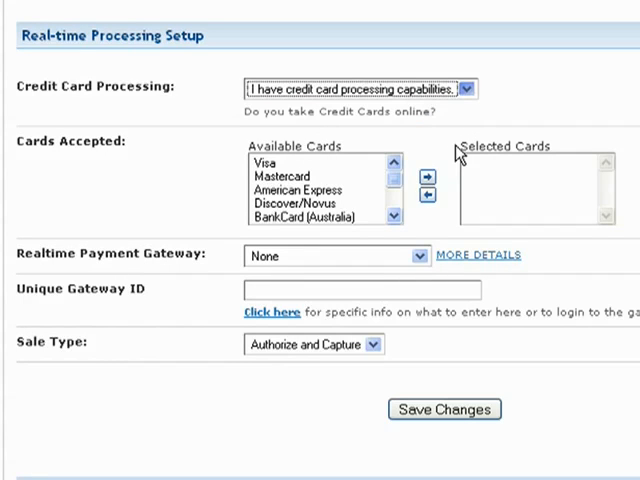
left_click(418, 256)
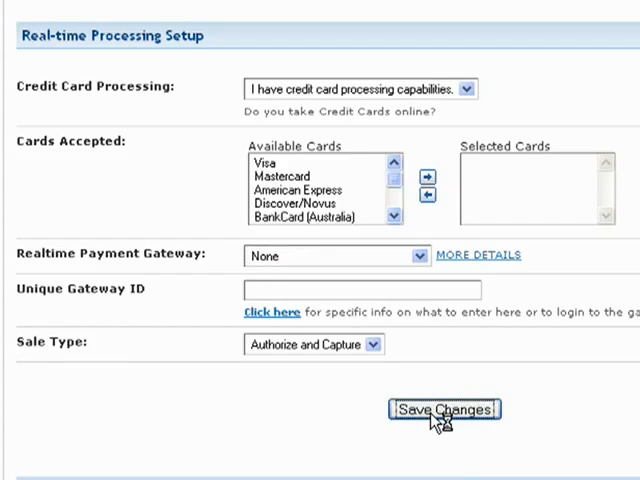
left_click(444, 408)
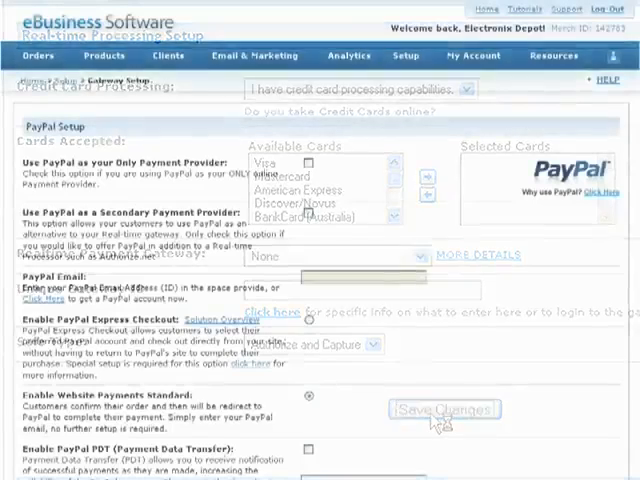
left_click(444, 408)
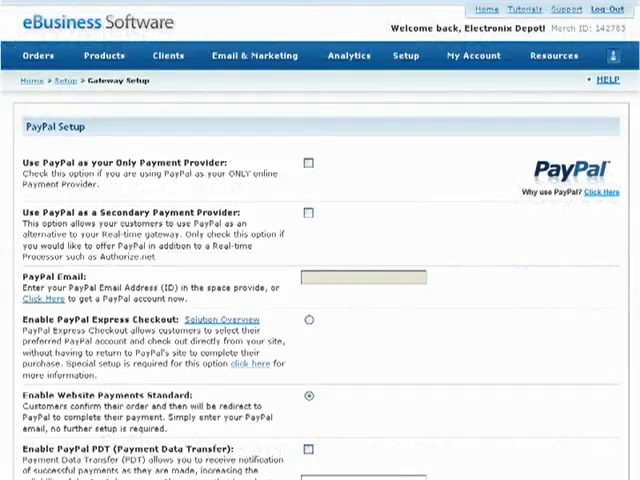
mouse_move(588, 340)
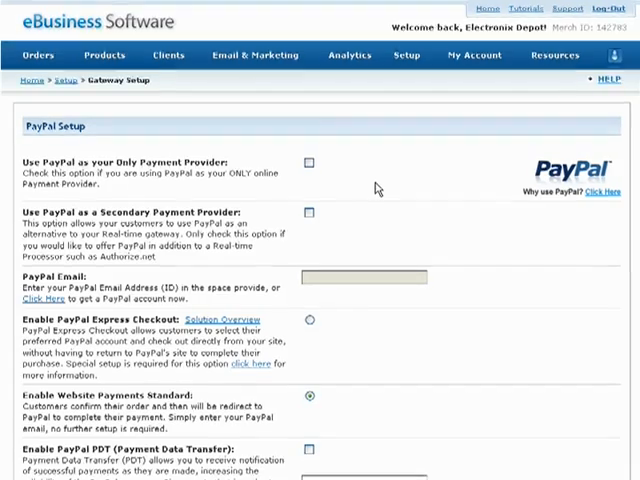
Untick 'Only Payment Provider', tick 'Secondary Payment Provider' for PayPal and start the email entry
scroll("down", 3)
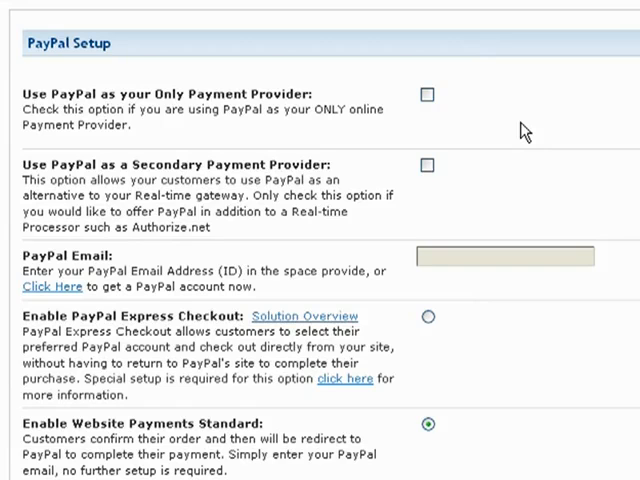
left_click(428, 94)
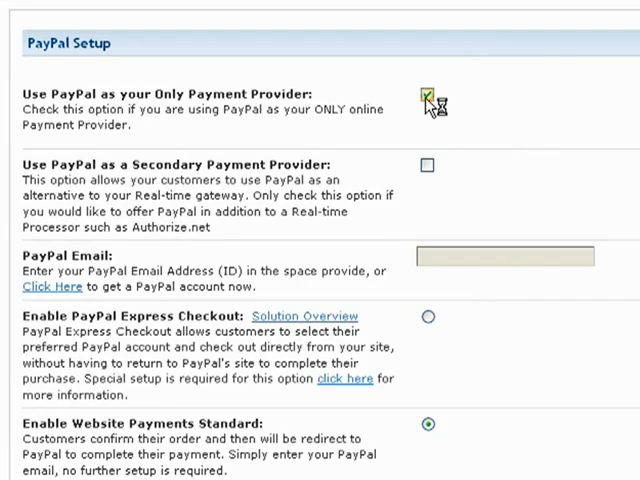
left_click(428, 96)
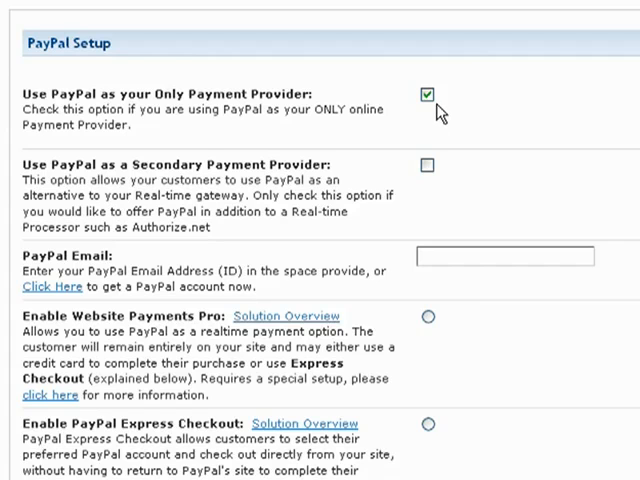
left_click(428, 94)
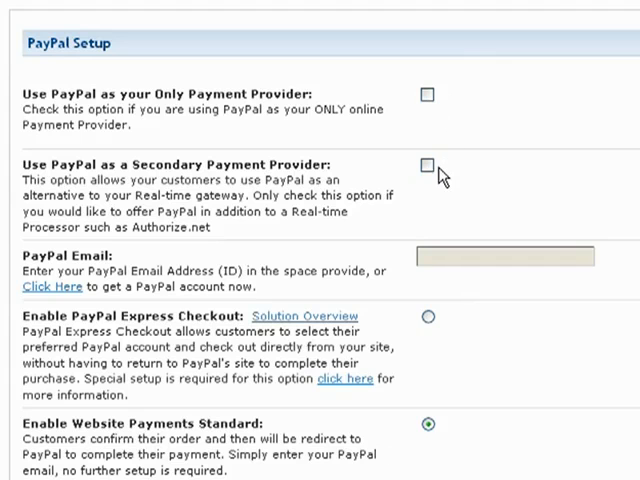
left_click(428, 164)
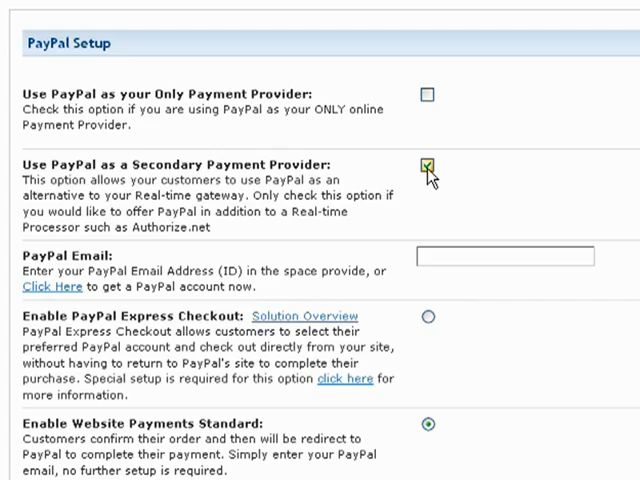
left_click(428, 166)
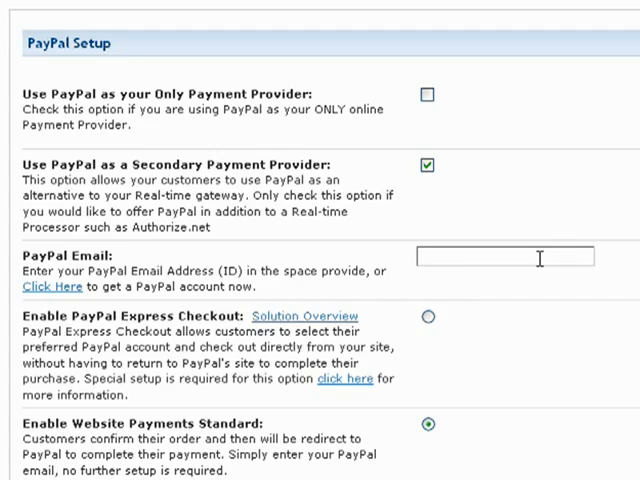
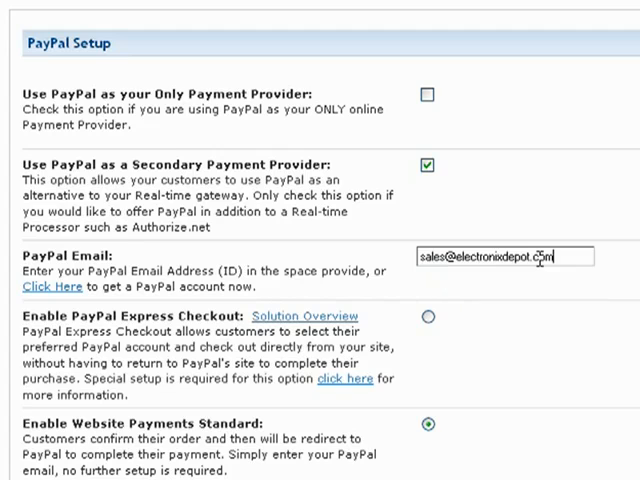
scroll("down", 3)
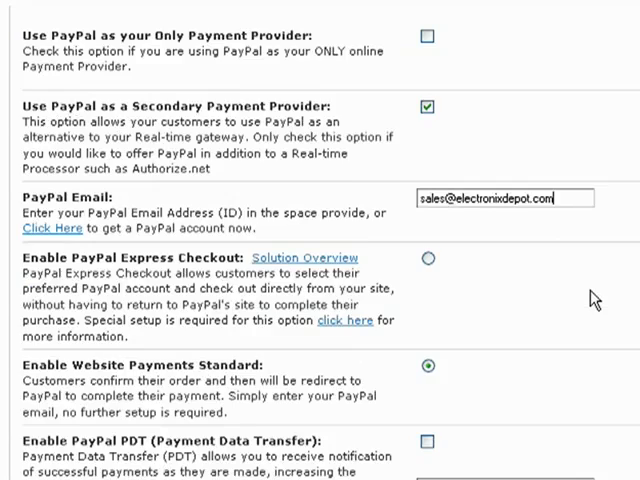
scroll("down", 3)
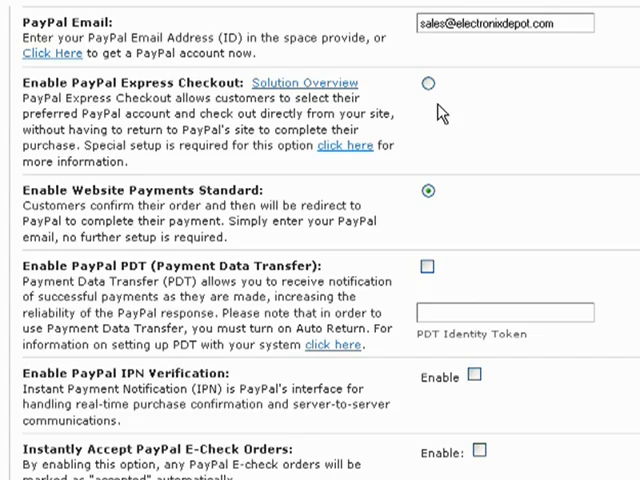
mouse_move(496, 182)
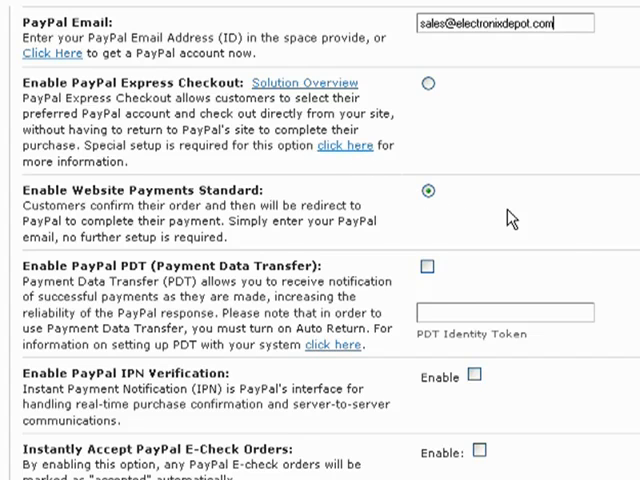
Leave PayPal IPN verification off and set PayPal e-check orders to be accepted instantly
scroll("down", 3)
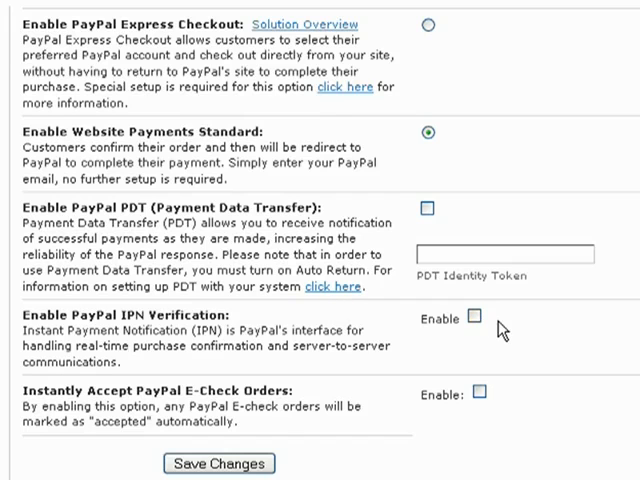
mouse_move(484, 336)
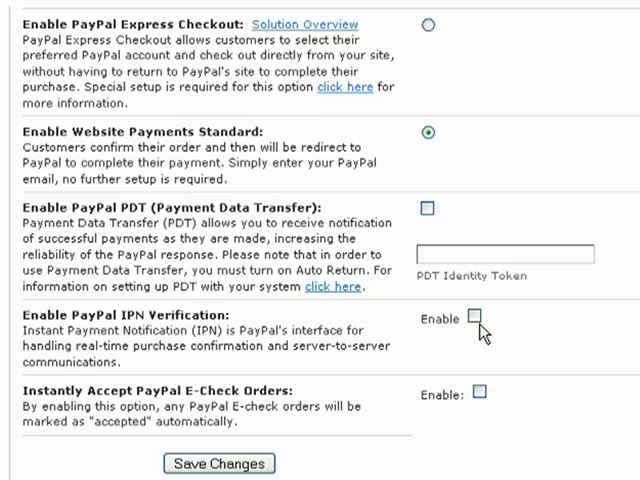
left_click(476, 320)
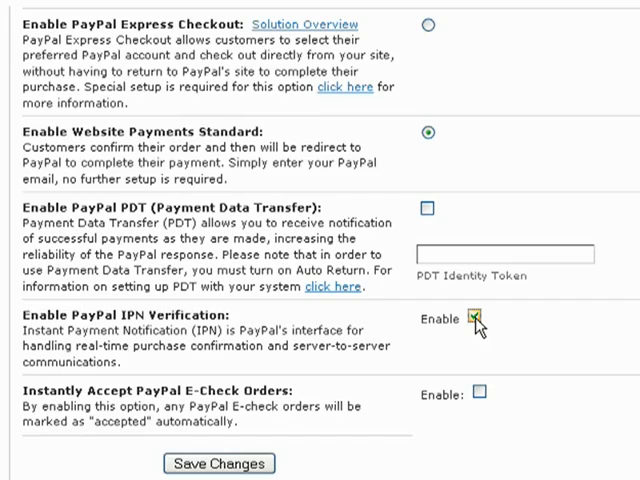
left_click(474, 318)
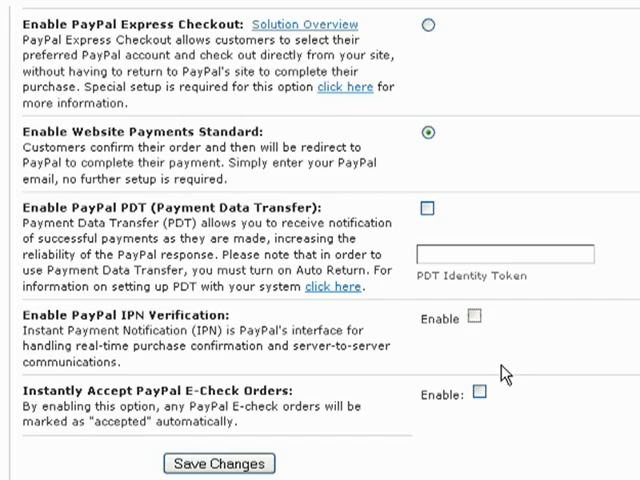
left_click(478, 392)
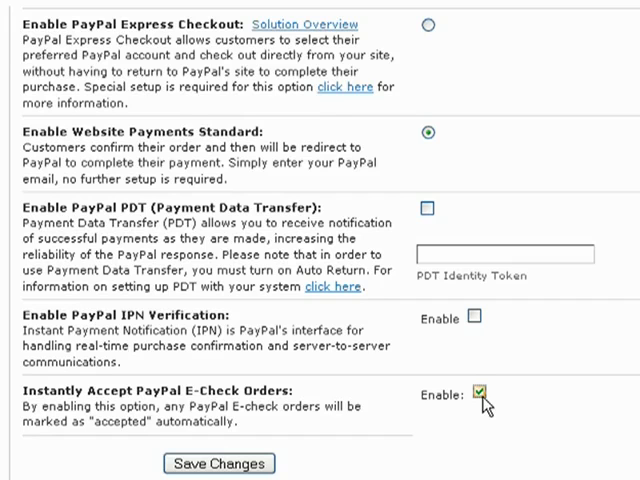
left_click(482, 394)
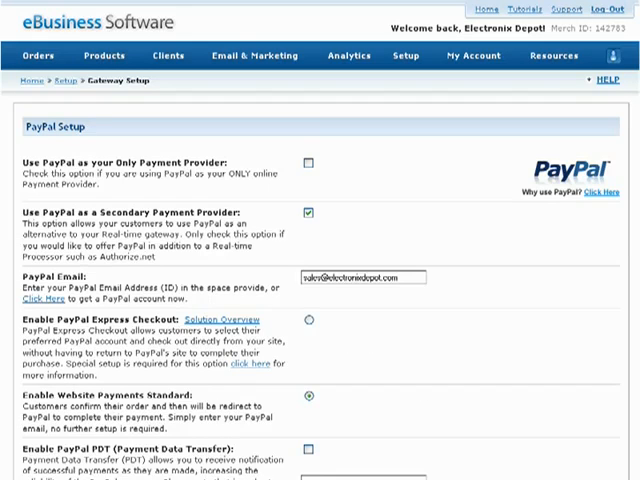
scroll("down", 3)
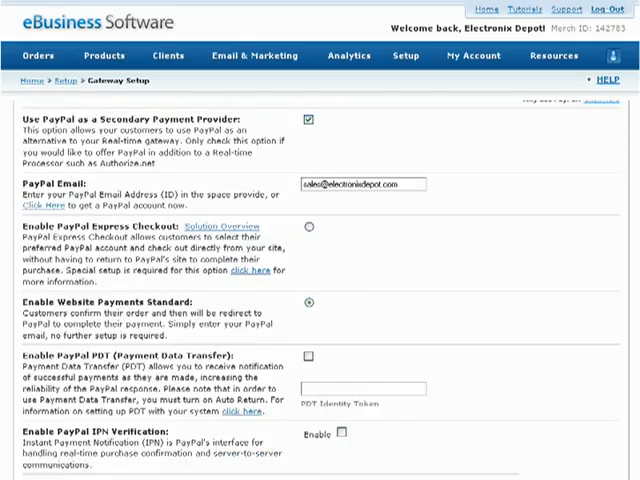
scroll("down", 3)
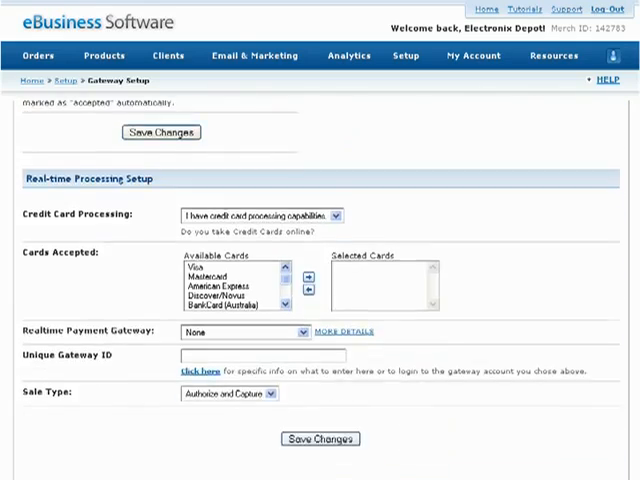
Add Visa and Mastercard to Selected Cards and remove Discover/Novus, keeping American Express
scroll("down", 3)
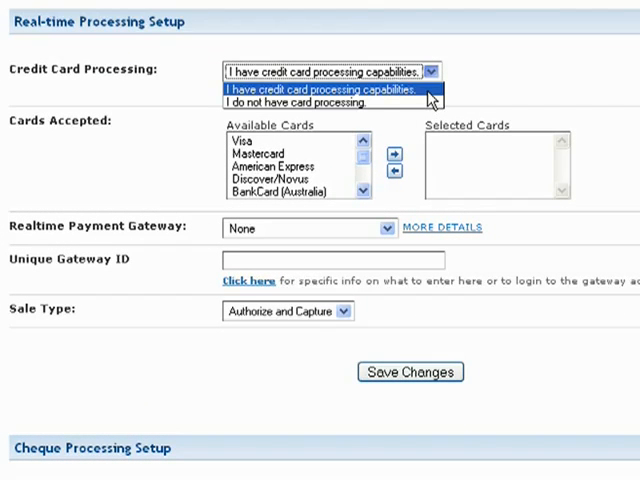
left_click(320, 92)
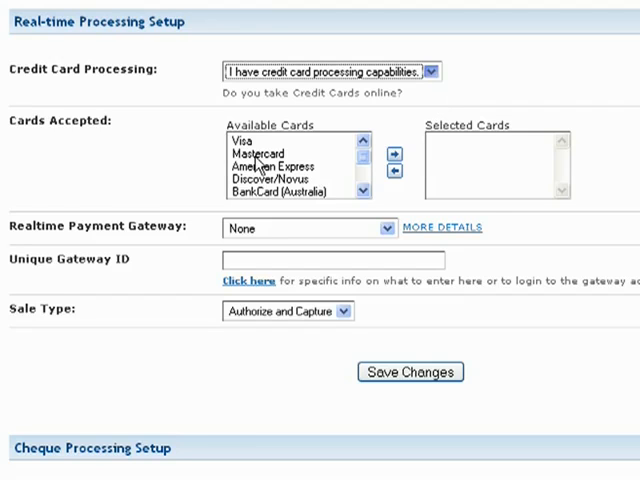
left_click(392, 156)
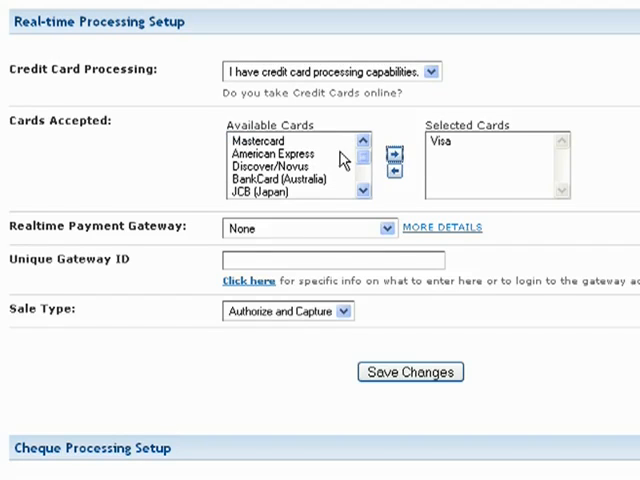
left_click(392, 152)
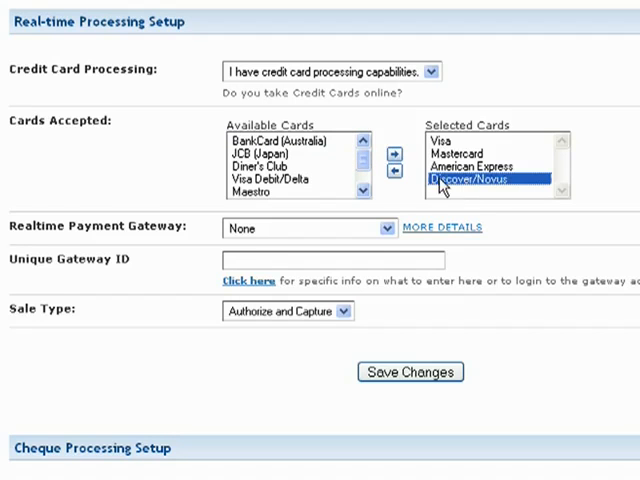
left_click(394, 168)
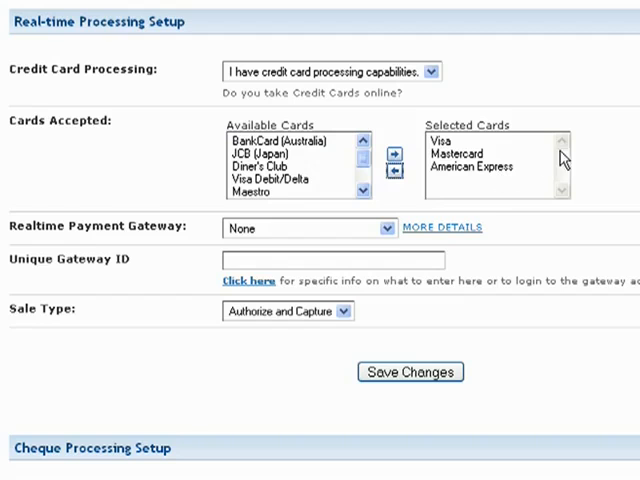
mouse_move(518, 246)
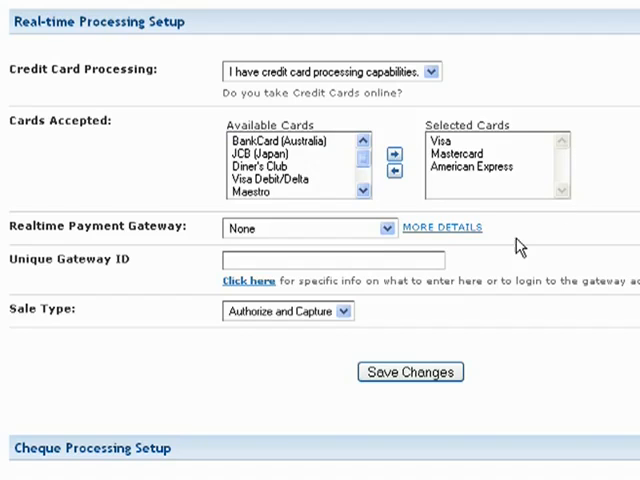
mouse_move(264, 236)
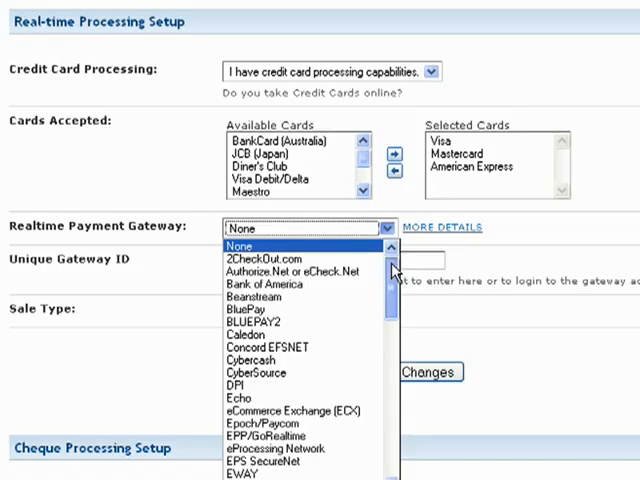
Choose Authorize.Net or eCheck.Net as the Realtime Payment Gateway
scroll("down", 3)
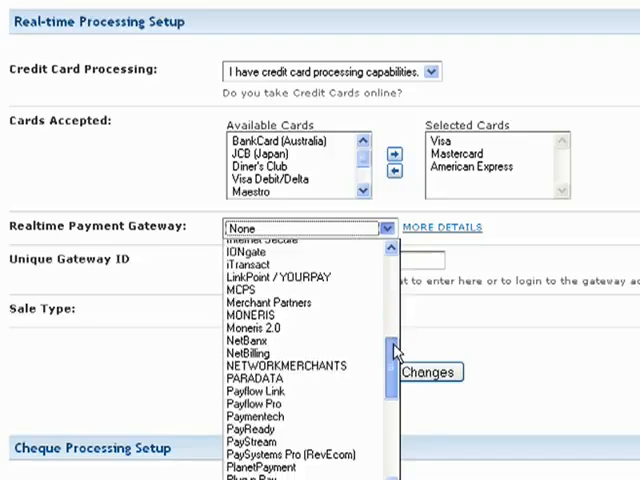
scroll("down", 3)
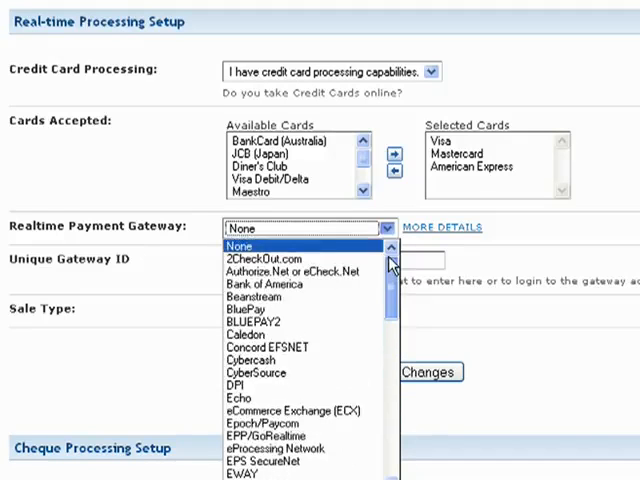
left_click(294, 272)
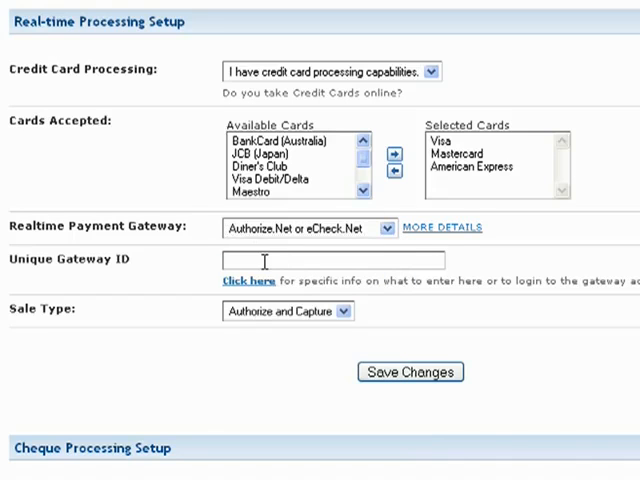
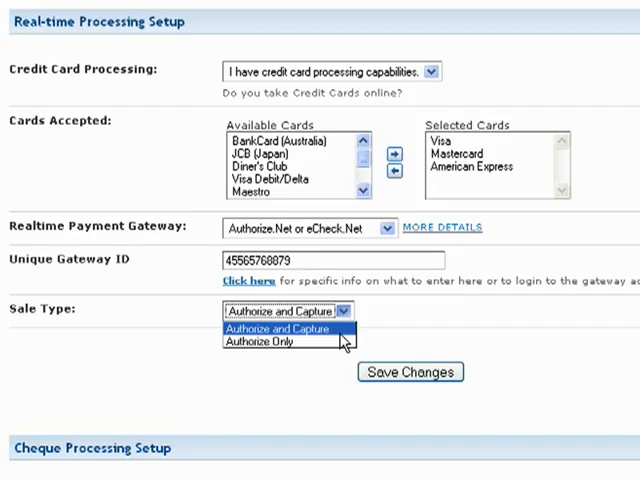
mouse_move(288, 340)
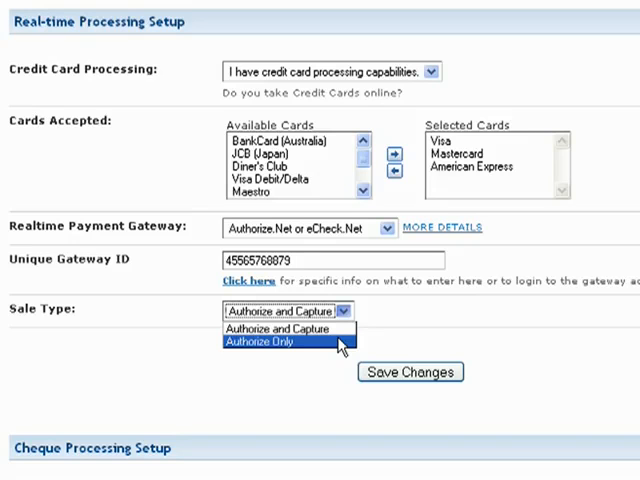
left_click(288, 328)
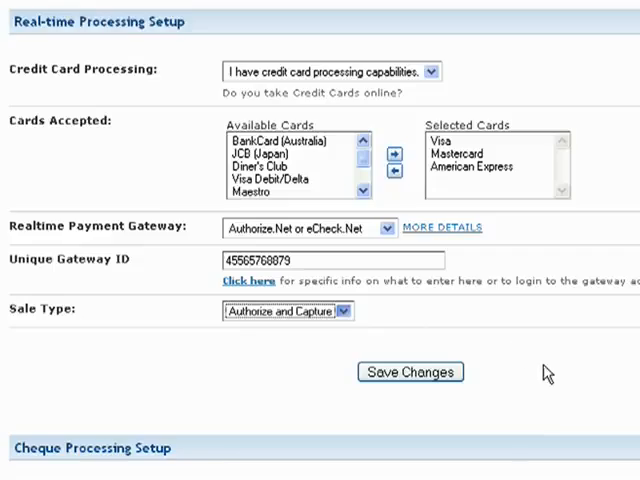
scroll("down", 3)
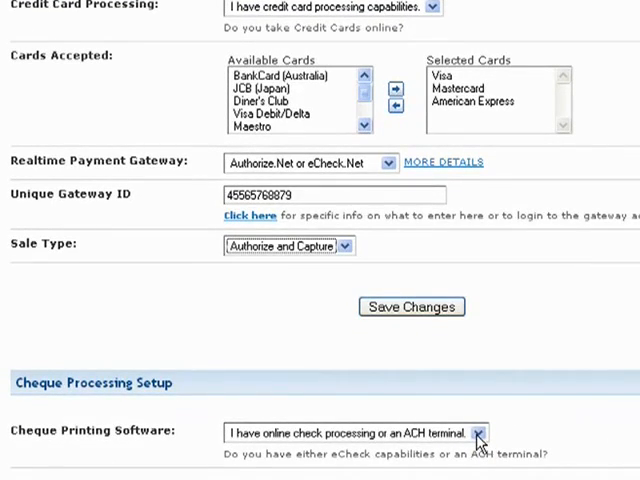
left_click(478, 432)
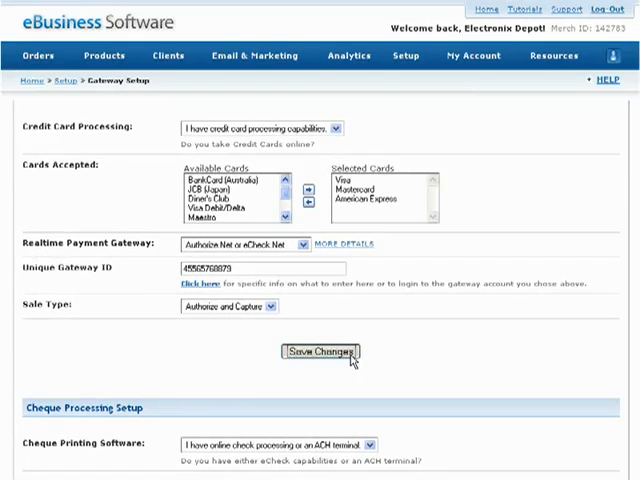
Save the real-time processing settings, moving on to the Authorize.Net transaction key page
left_click(318, 352)
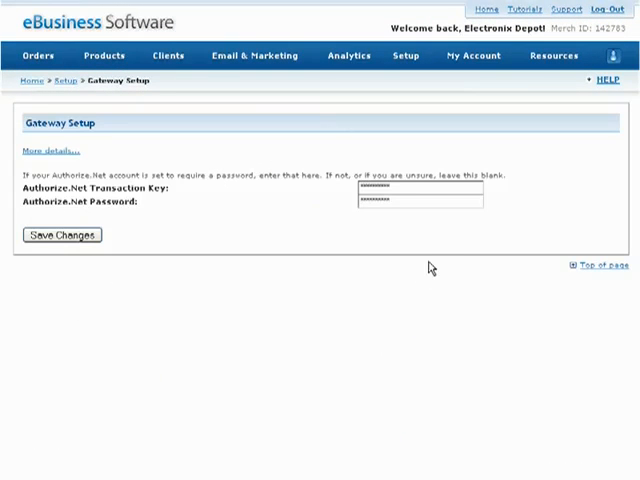
mouse_move(420, 216)
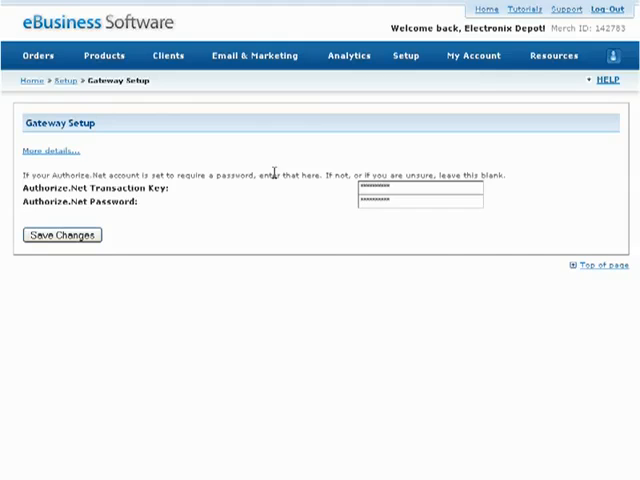
mouse_move(434, 196)
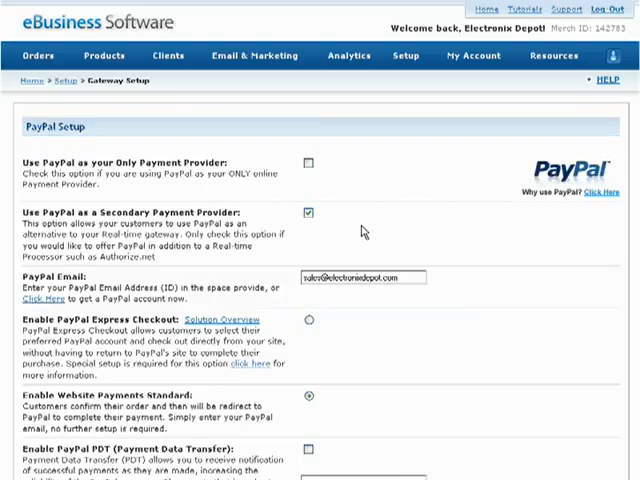
Show the Manage Products list and scroll to the Cobra and Coby entries
left_click(104, 56)
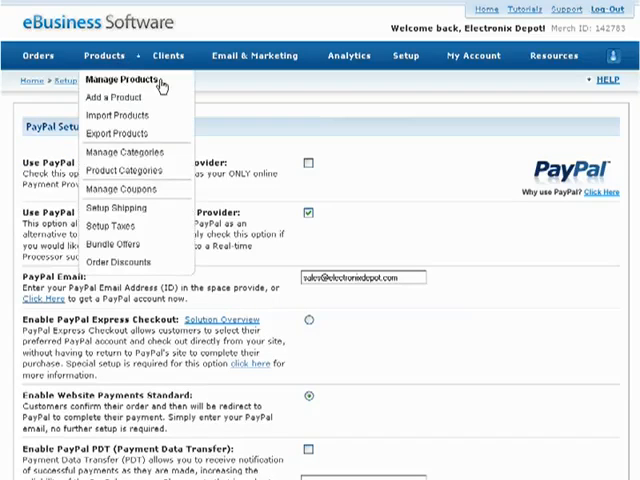
left_click(122, 80)
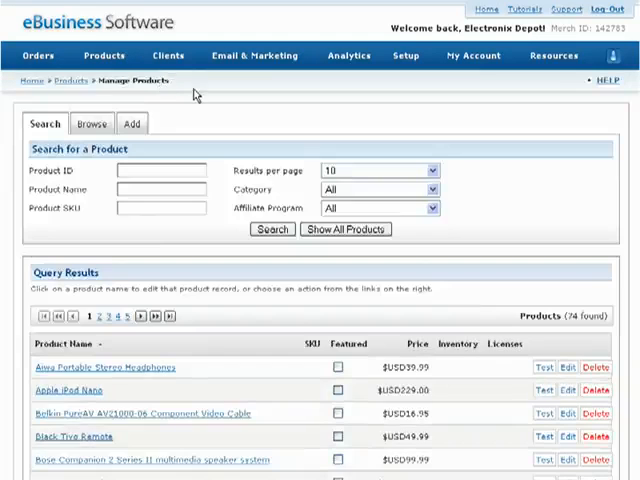
scroll("down", 3)
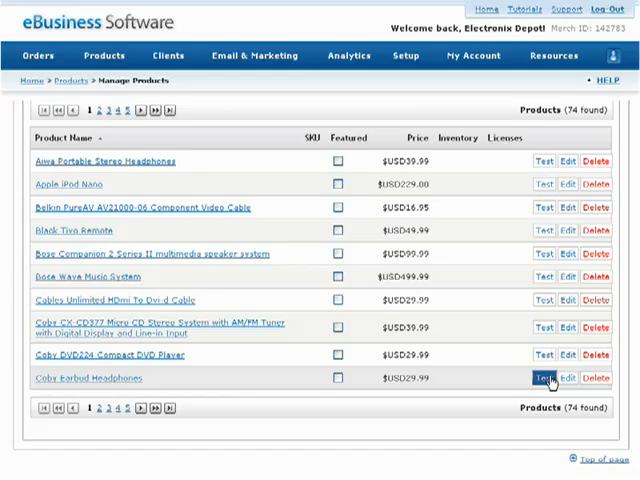
Test Coby Earbud Headphones on the storefront and proceed from the cart to checkout
left_click(544, 378)
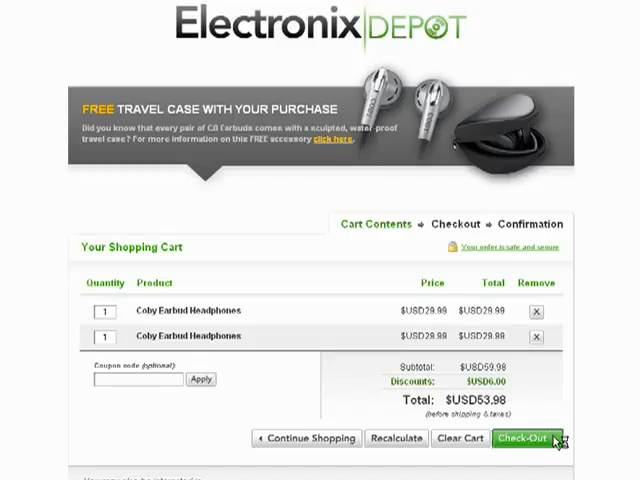
left_click(528, 438)
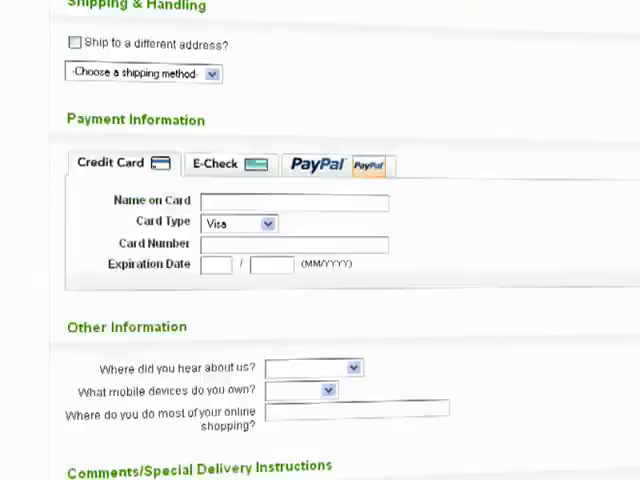